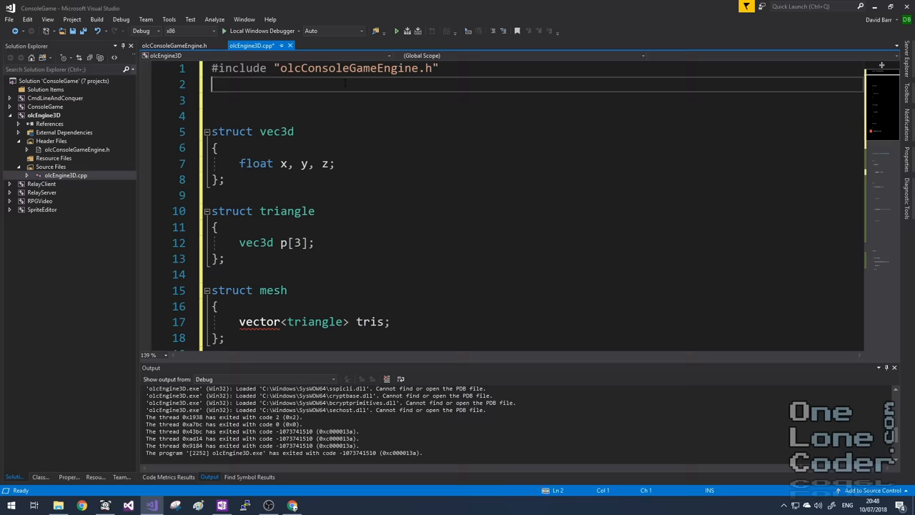
Add 'using namespace std;' on line 2, then select vec3d and move into the private section
text(us)
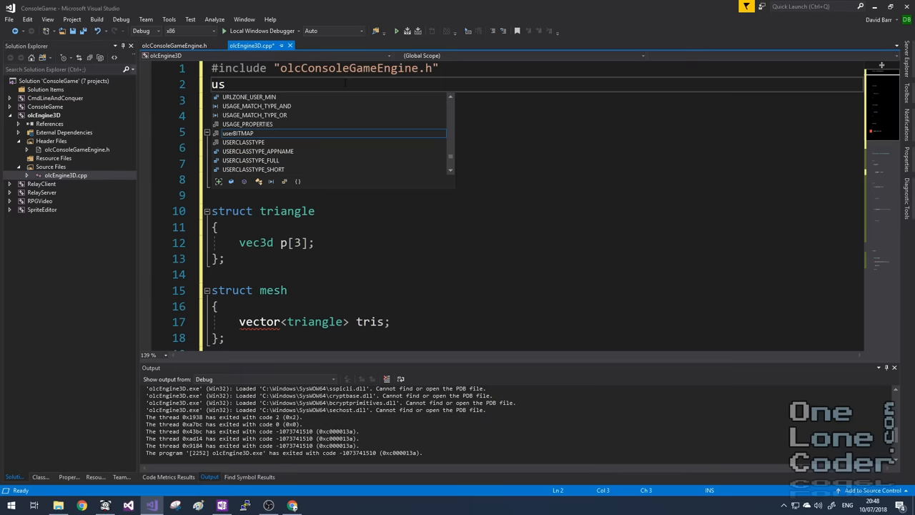
text(ing nam)
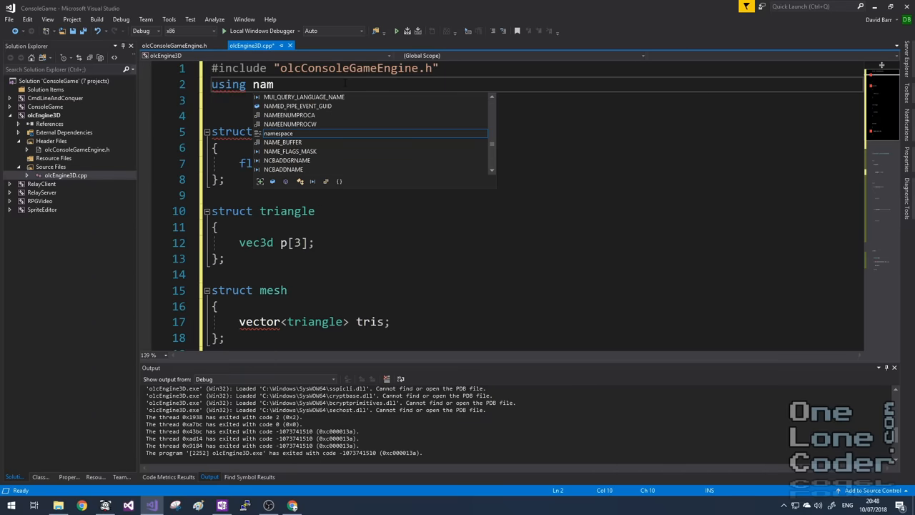
text(esp)
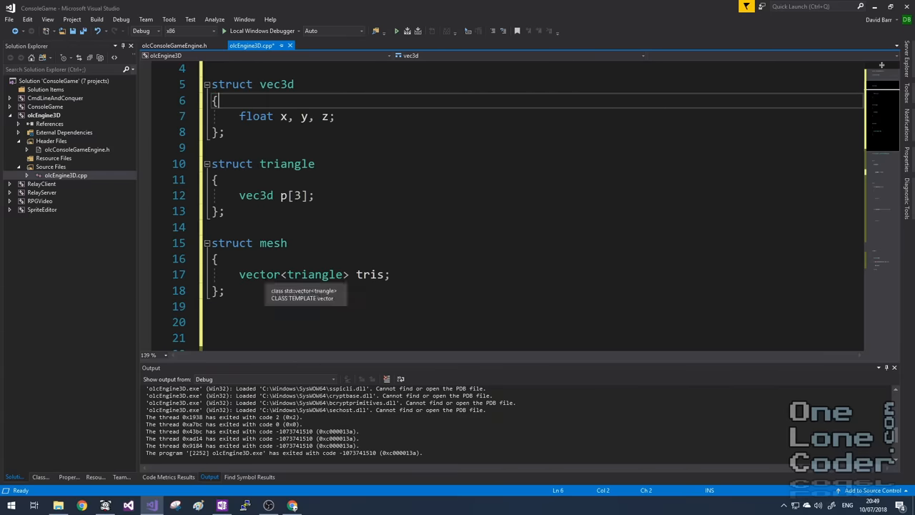
double_click(314, 275)
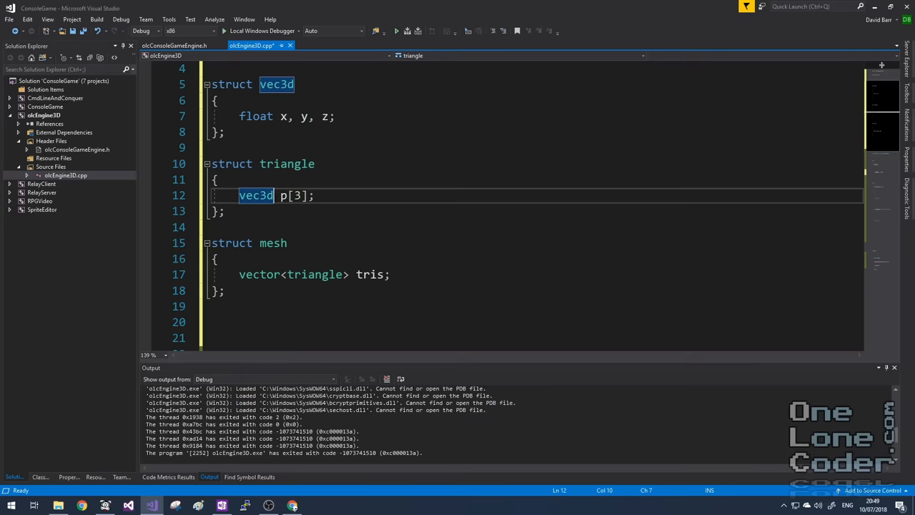
click(293, 83)
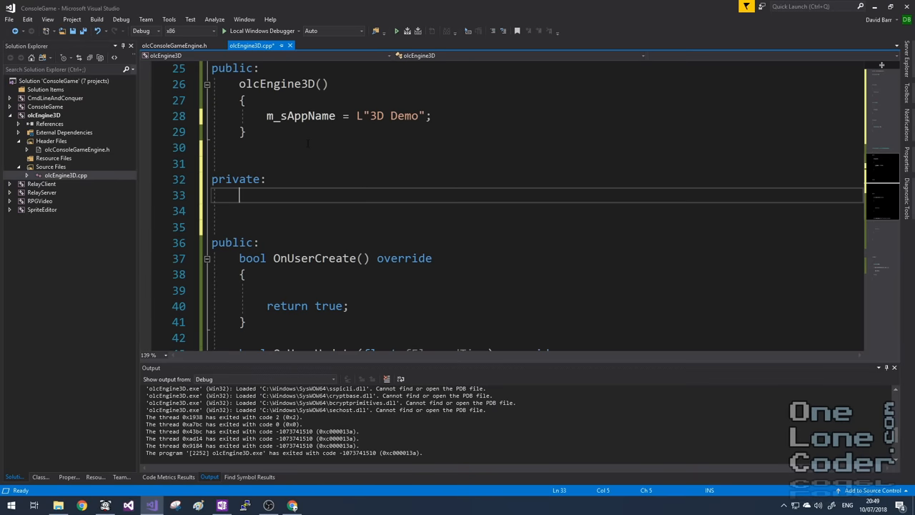
Declare a private 'mesh meshCube;' member in the class
text(mesh)
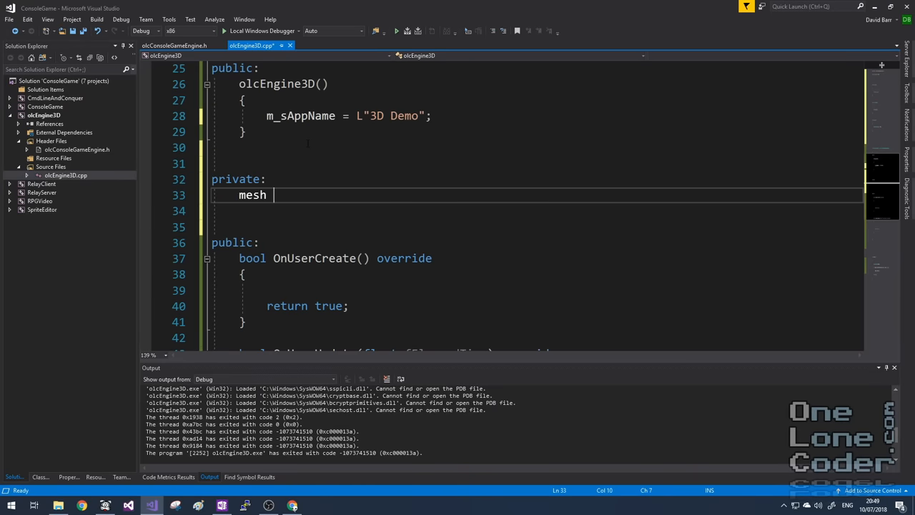
text(meshCub)
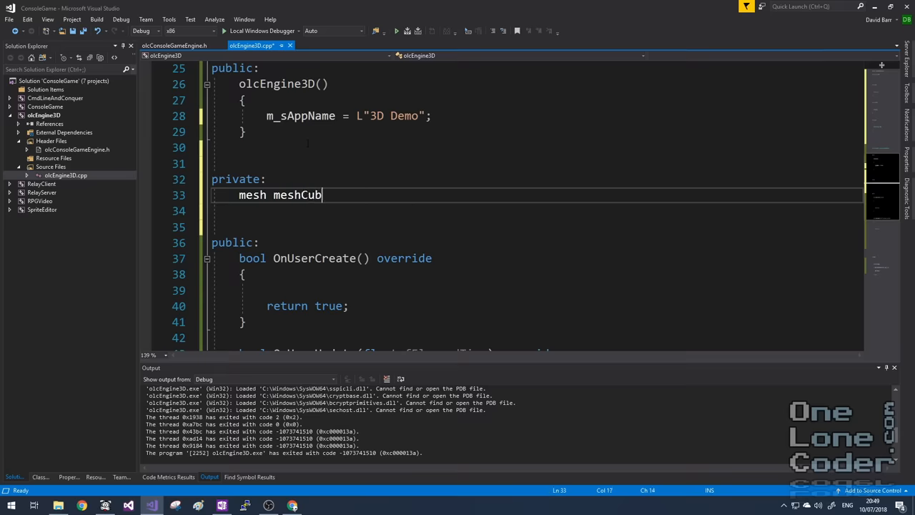
text(e;)
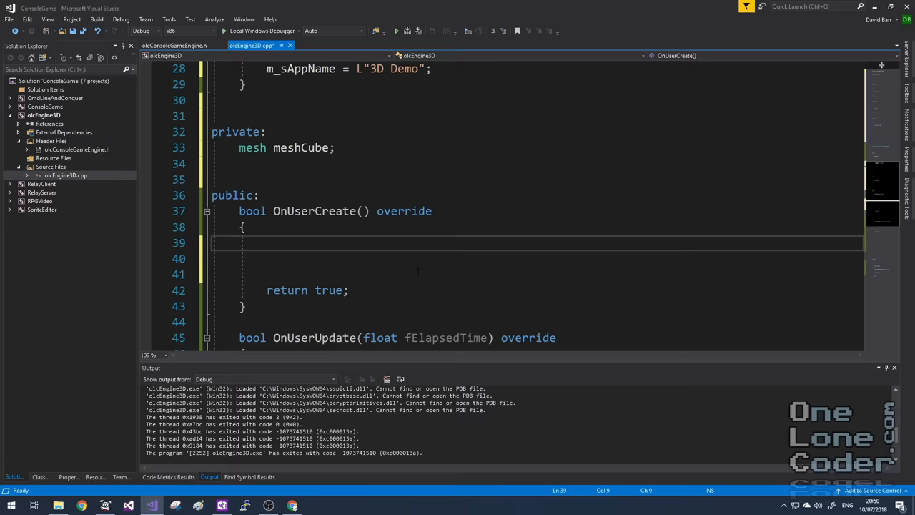
Begin the cube's triangle list in OnUserCreate with 'meshCube.tris = {'
text(meshC)
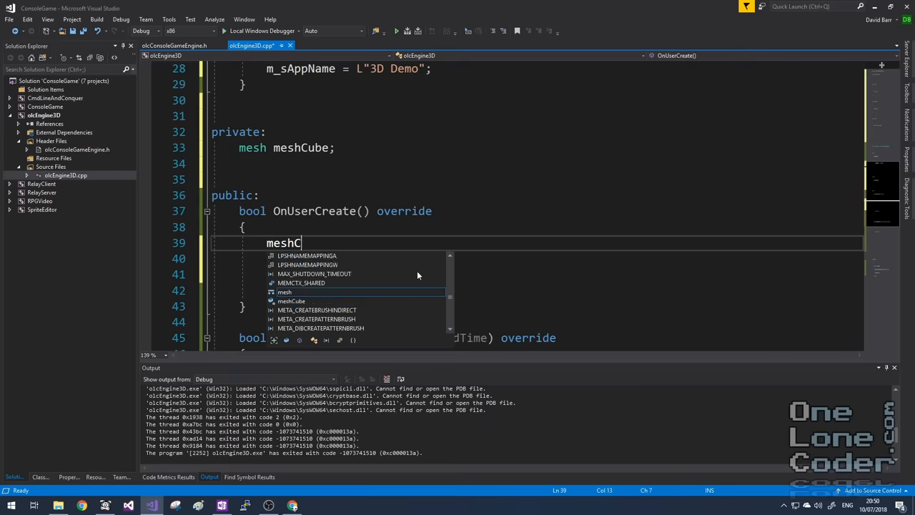
text(ube.tris)
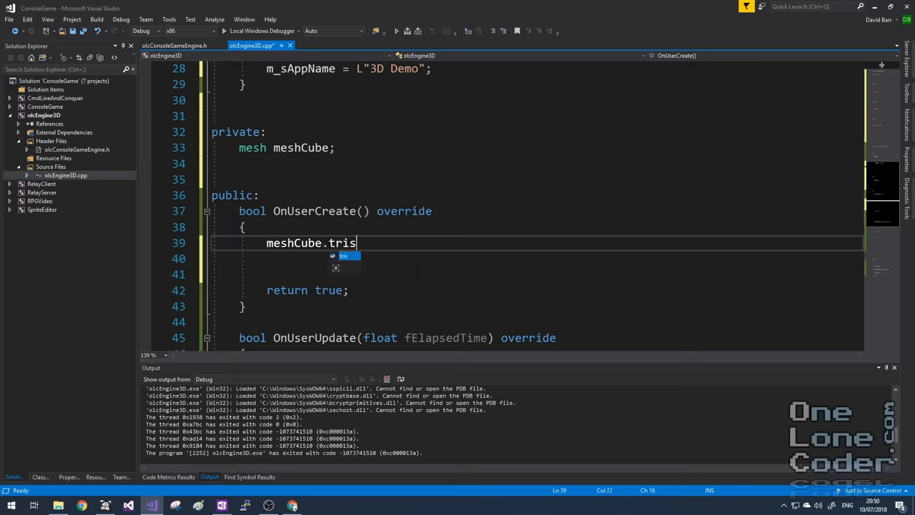
text(= {)
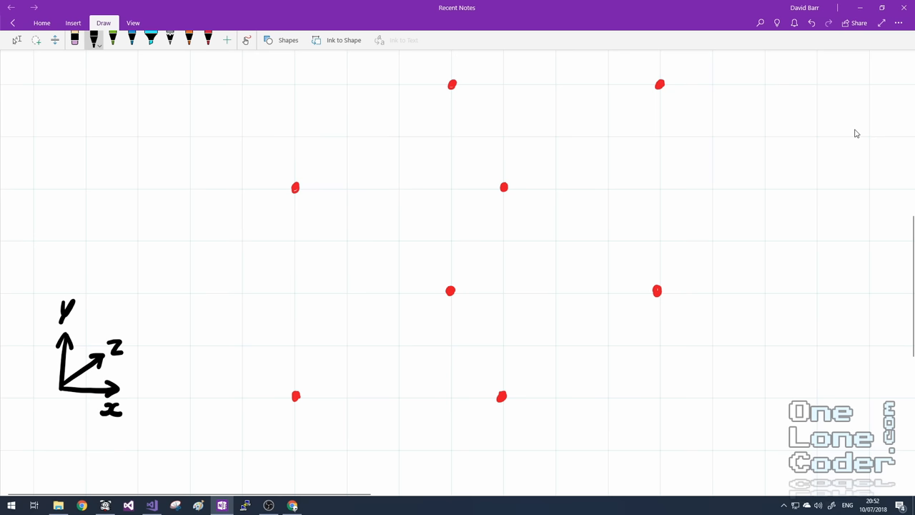
Ink cube edges between the red points and label corners 0,0,0, 0,1, 1,1,1, 1,0,1, 0,0,1
text(0,0.)
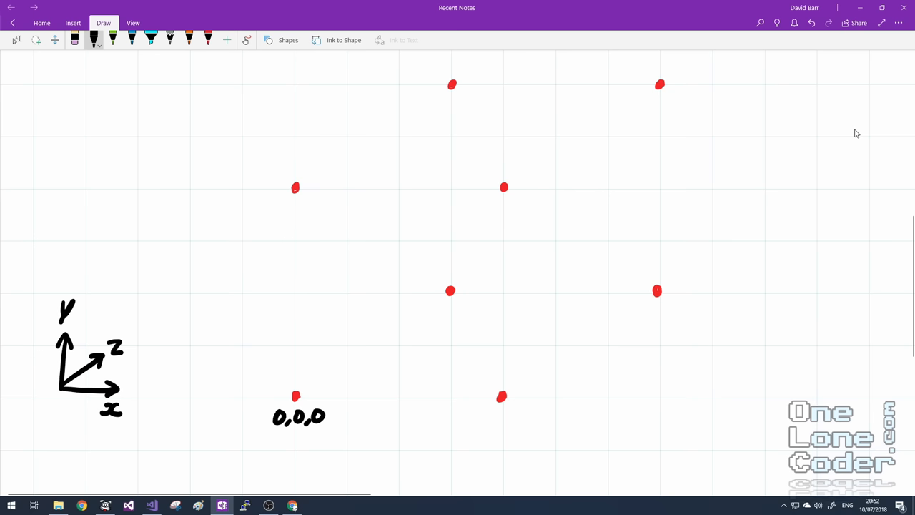
drag(486, 414, 515, 418)
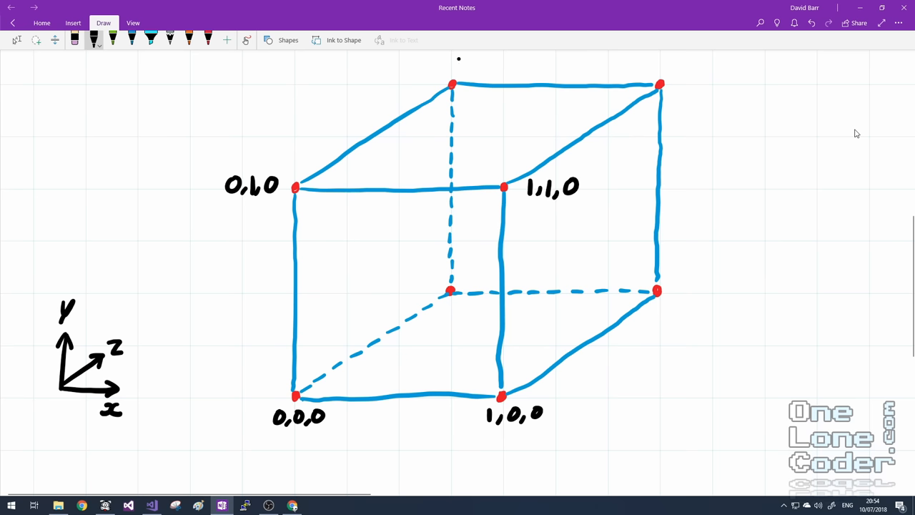
text(0,1,1)
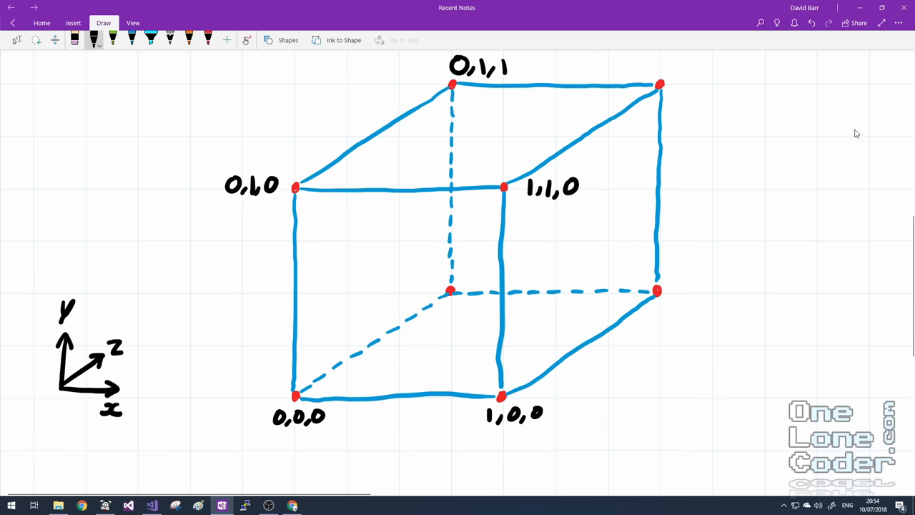
drag(669, 72, 708, 75)
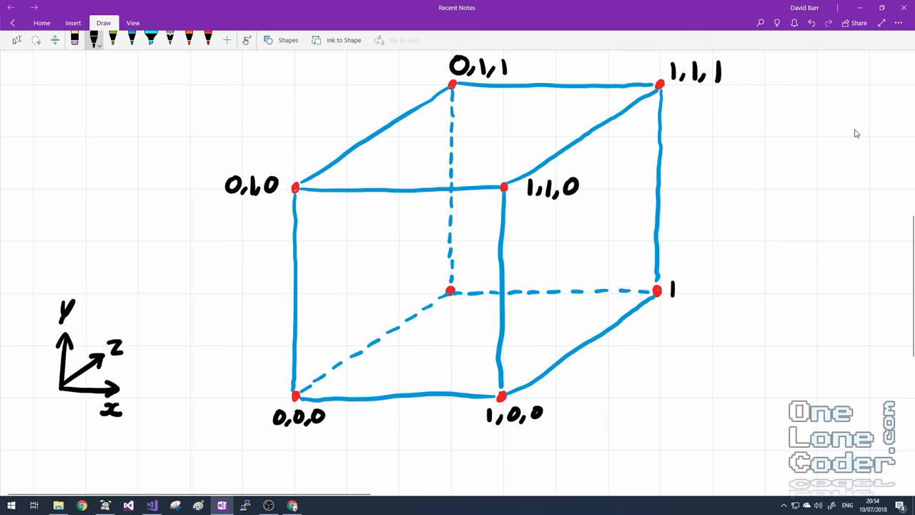
text(1,0,1)
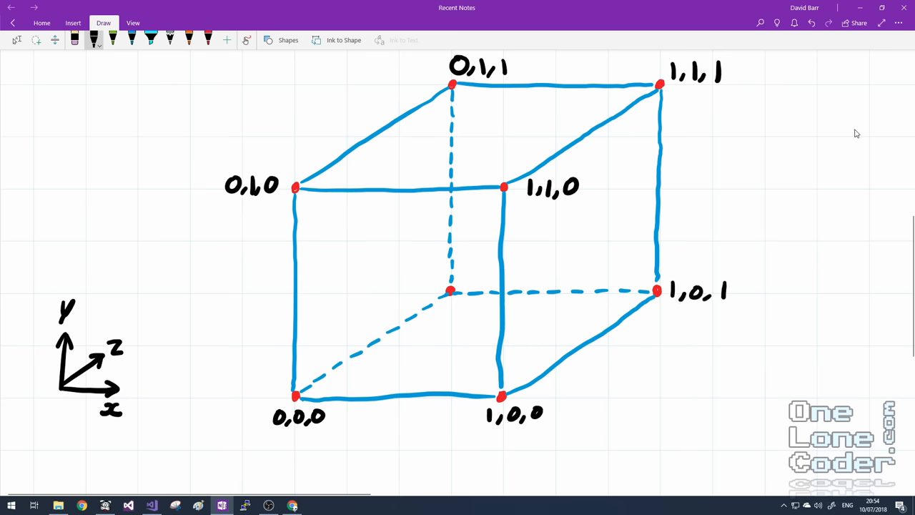
drag(394, 293, 407, 282)
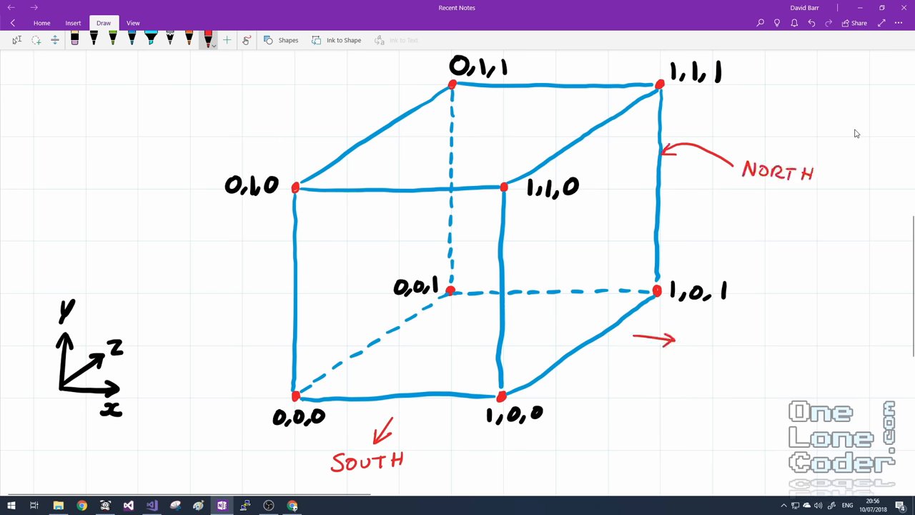
Mark the EAST, WEST, TOP and BOTTOM faces with red arrows and labels
text(EAST)
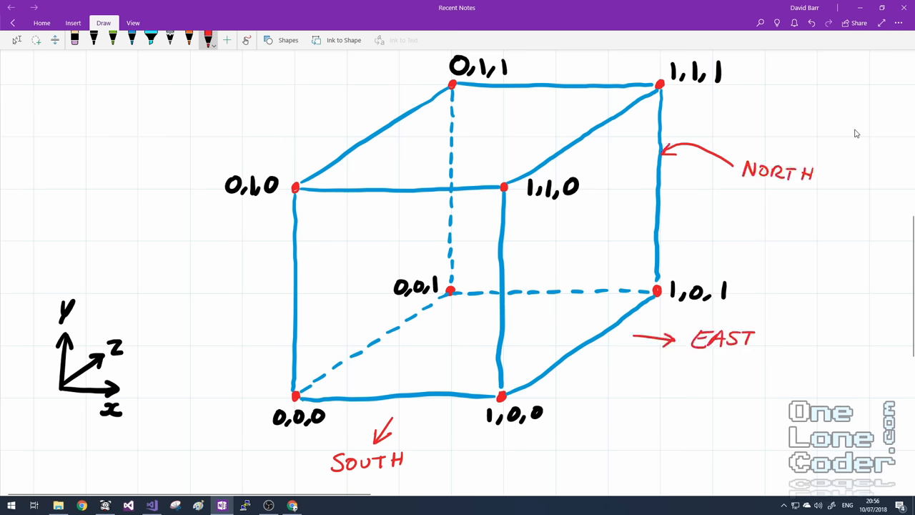
drag(236, 275, 289, 261)
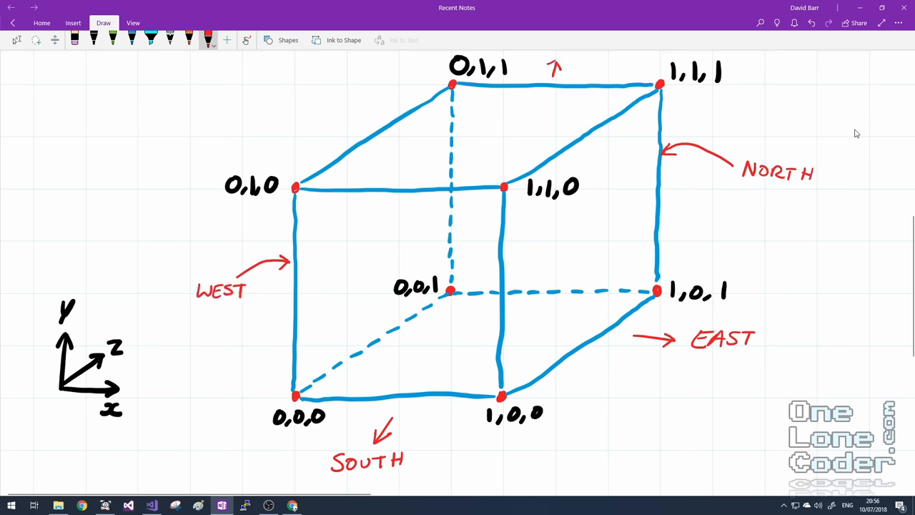
text(TOP)
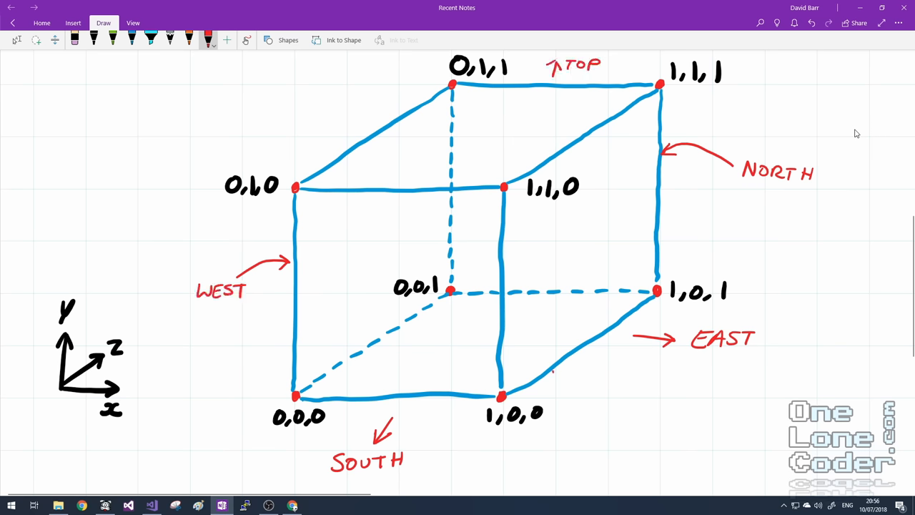
drag(554, 375, 601, 411)
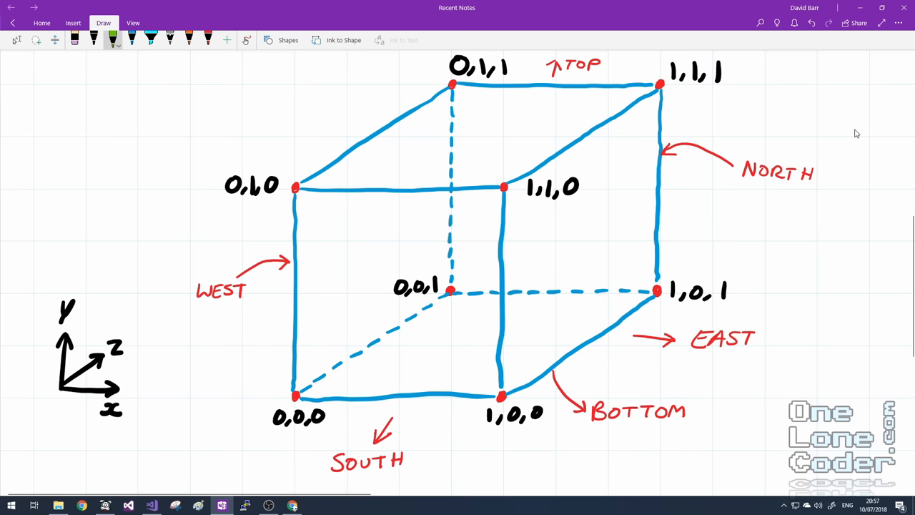
Split the south face with a green diagonal and draw a clockwise winding arrow
drag(303, 294, 300, 383)
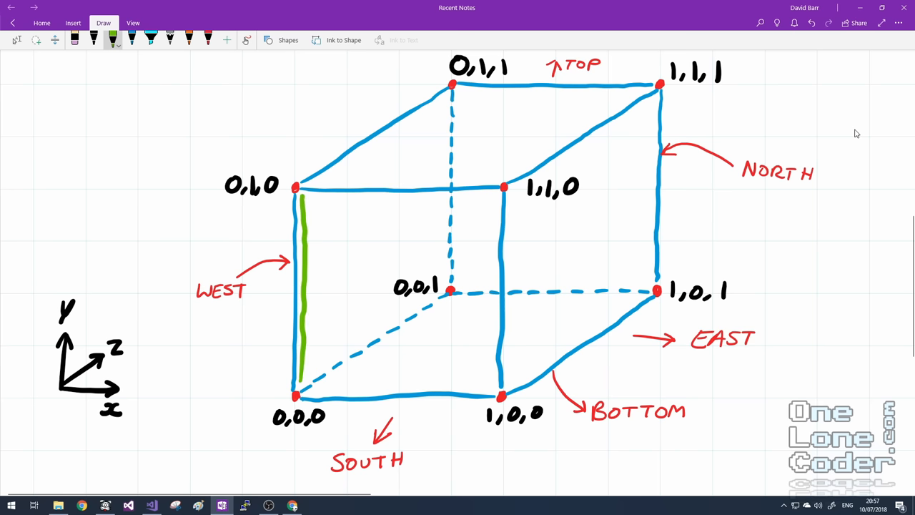
drag(300, 195, 450, 195)
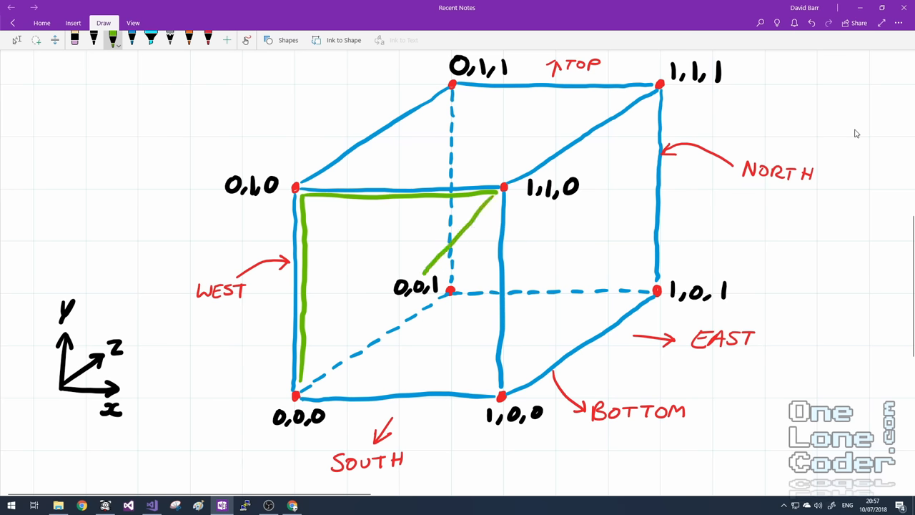
drag(450, 290, 297, 397)
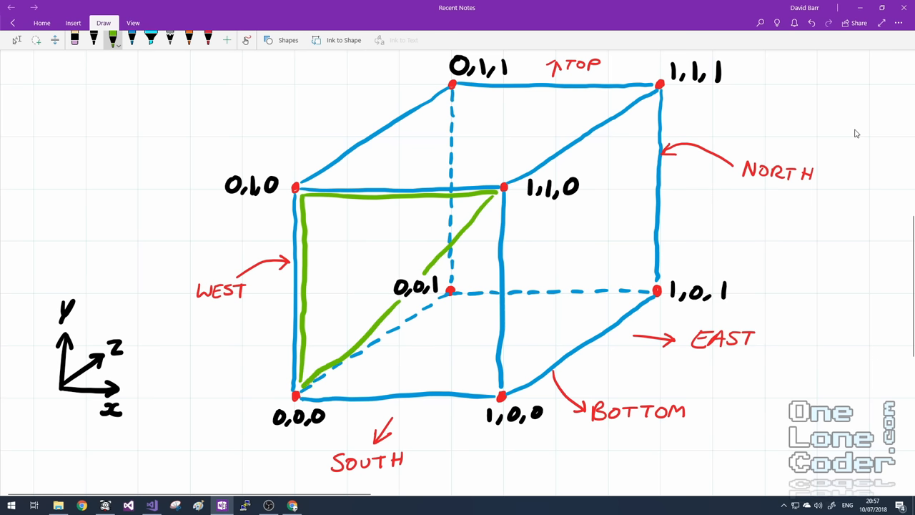
drag(329, 269, 343, 293)
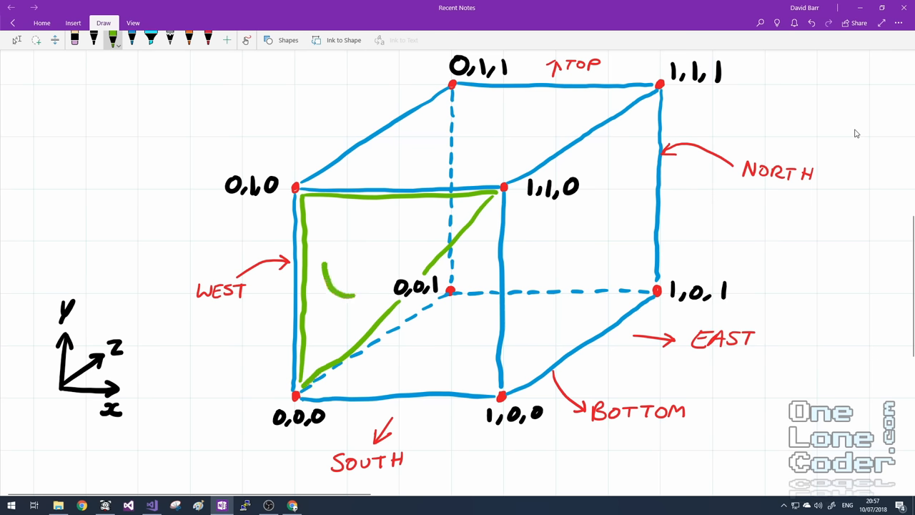
drag(325, 286, 372, 228)
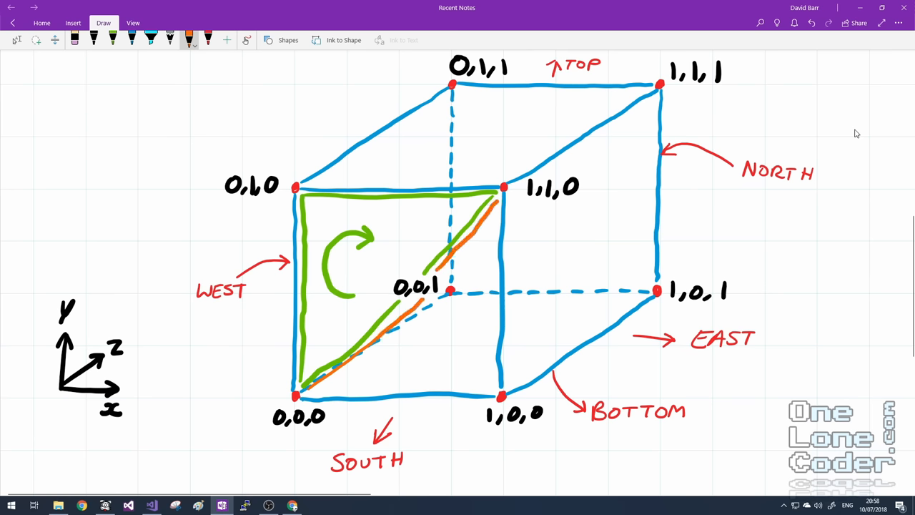
Draw the orange triangle edges down to 1,0,0 and return to Visual Studio
drag(501, 193, 490, 386)
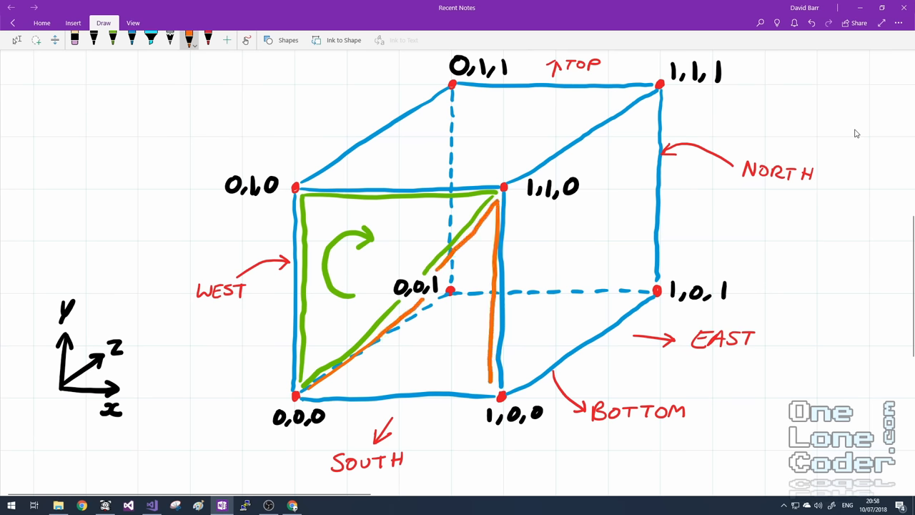
drag(300, 397, 493, 390)
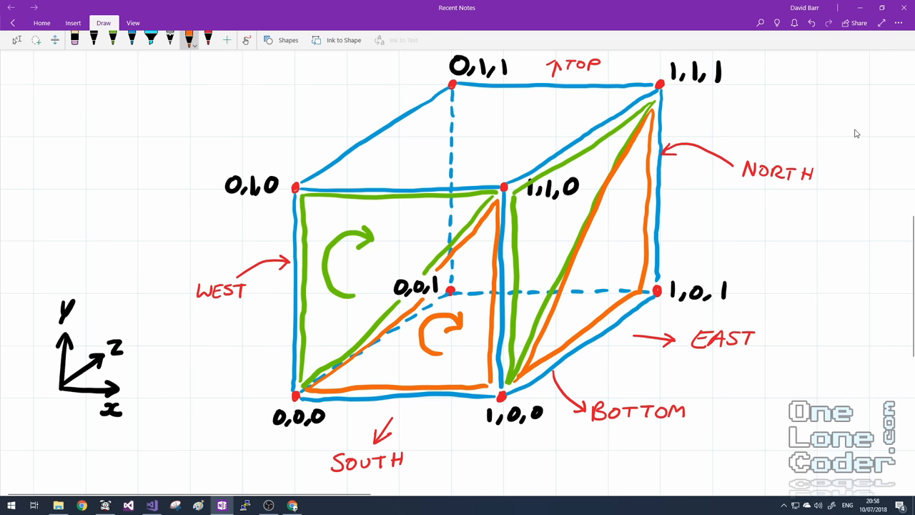
click(151, 506)
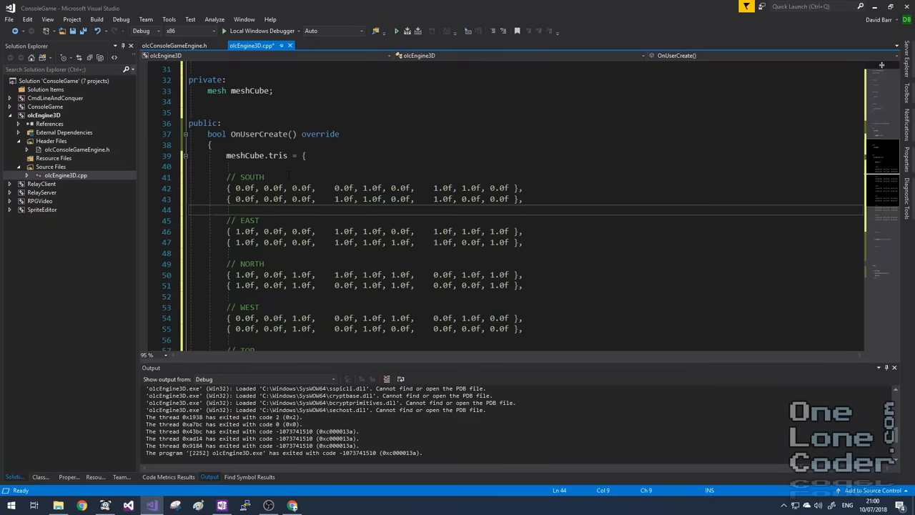
Review the first south-face triangle row, then scroll down into OnUserUpdate
click(294, 188)
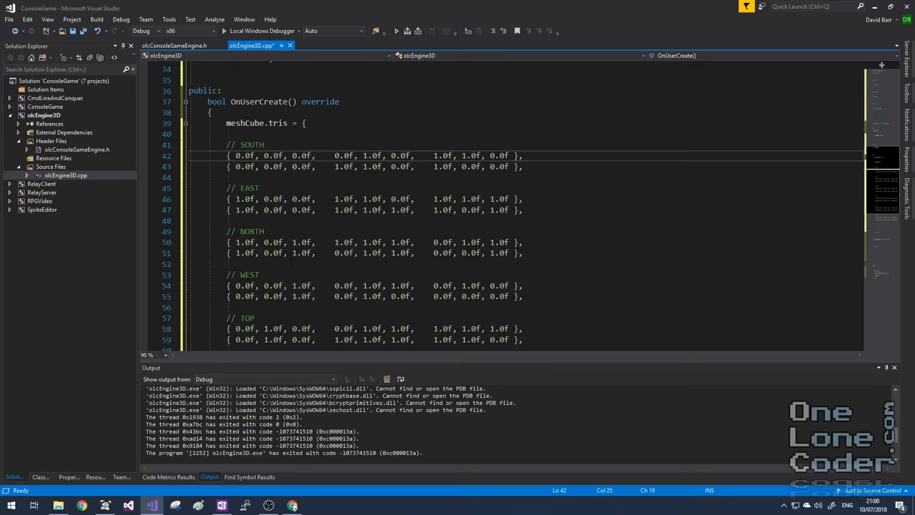
scroll(down, 3)
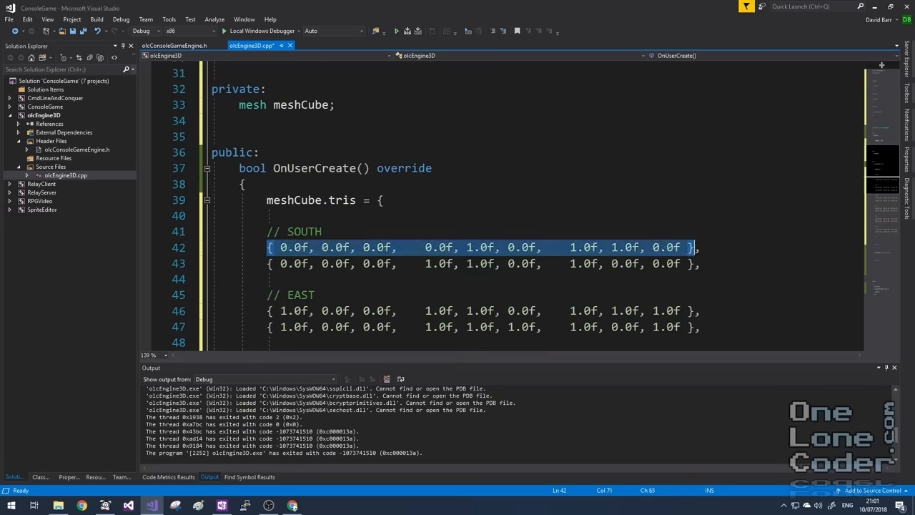
click(378, 247)
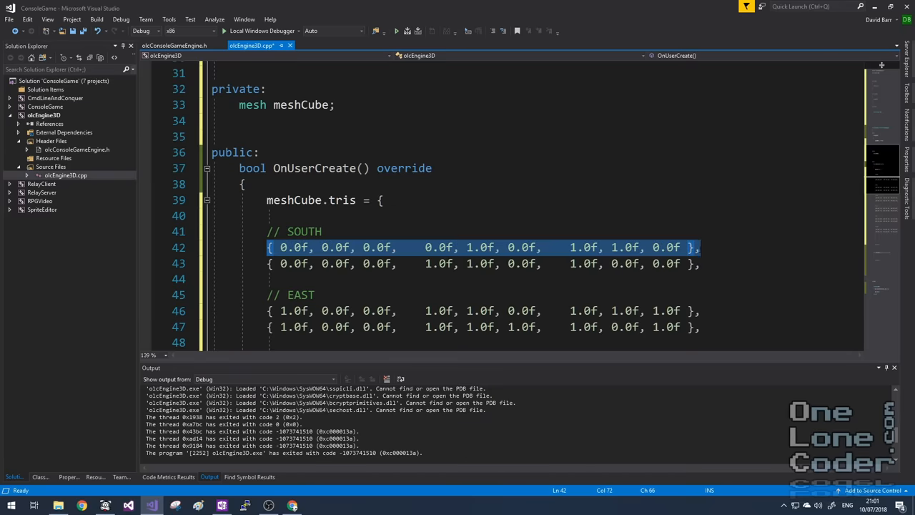
mouse_move(518, 257)
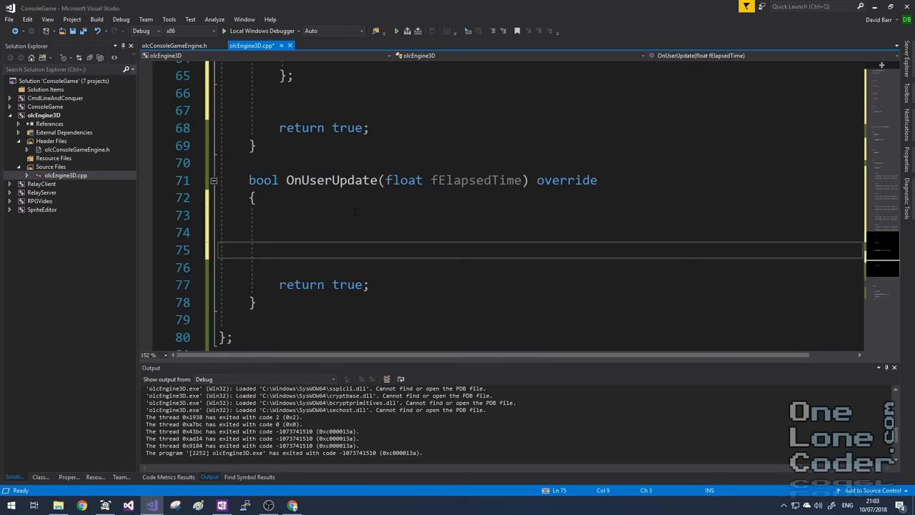
Clear the screen with Fill(0, 0, ScreenWidth(), ScreenHeight(), PIXEL_SOLID, FG_BLACK);
text(Fill())
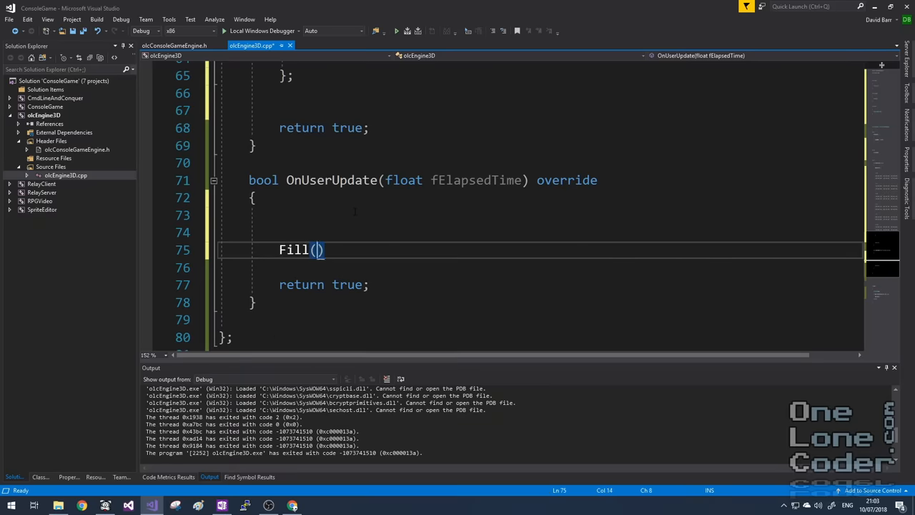
text(0,0,)
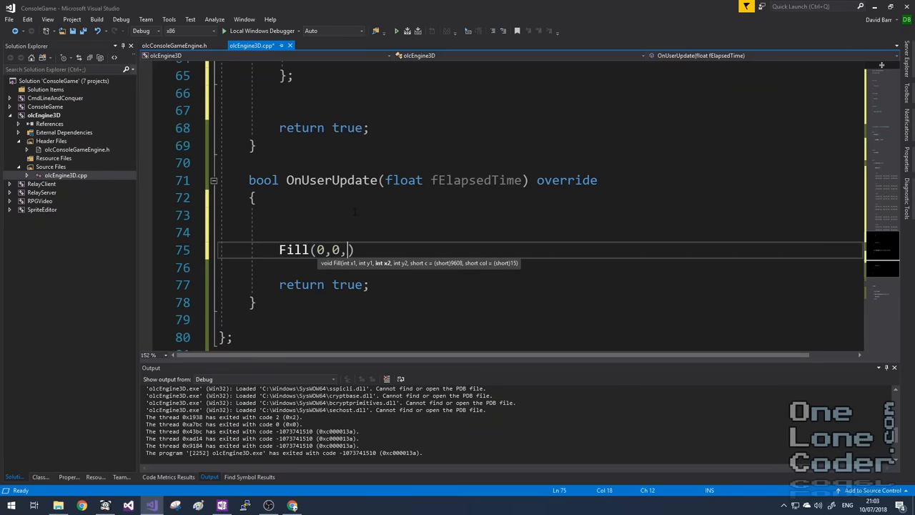
text(ScreenWidth()
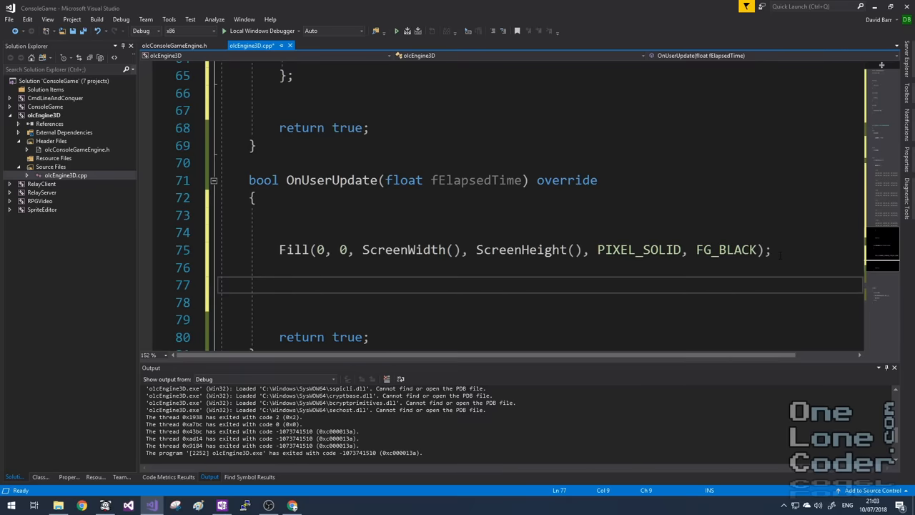
Add a '// Draw Triangles' comment and a for(auto tri : meshCube.tris) loop
text(// Draw)
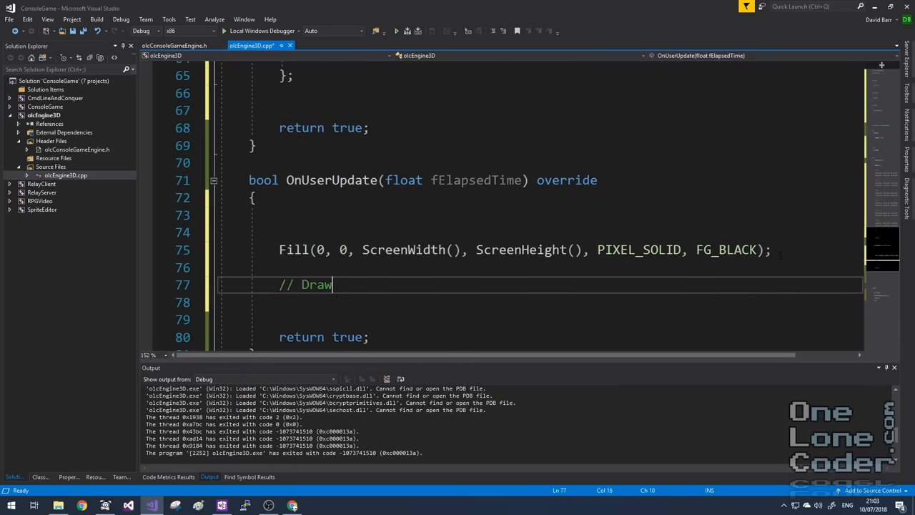
text(Triangles)
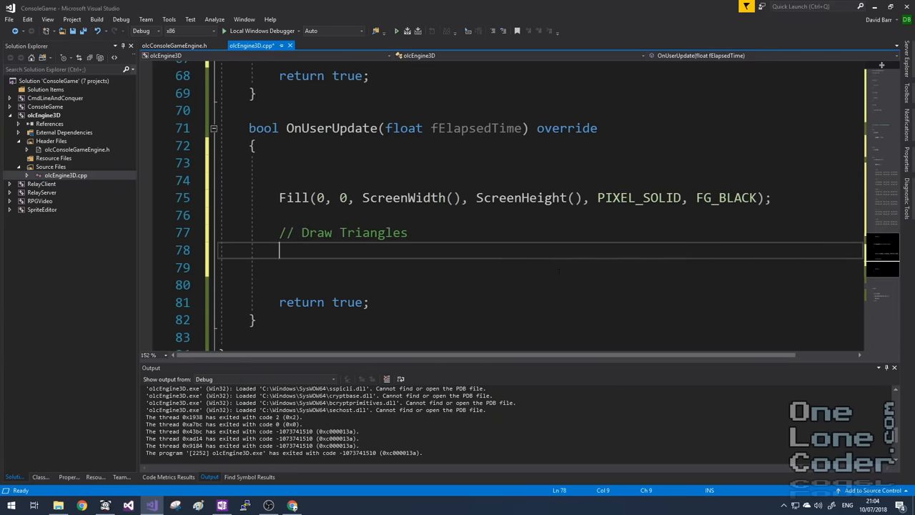
text(for(au)
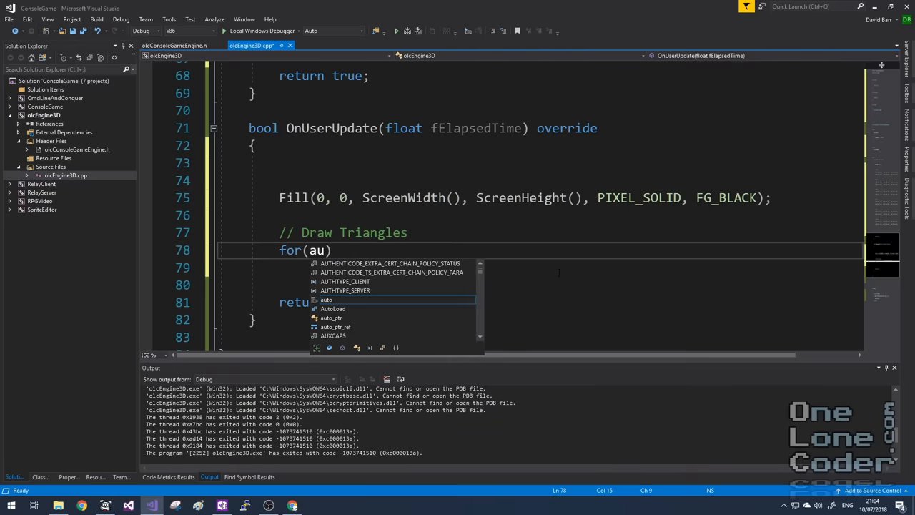
text(to)
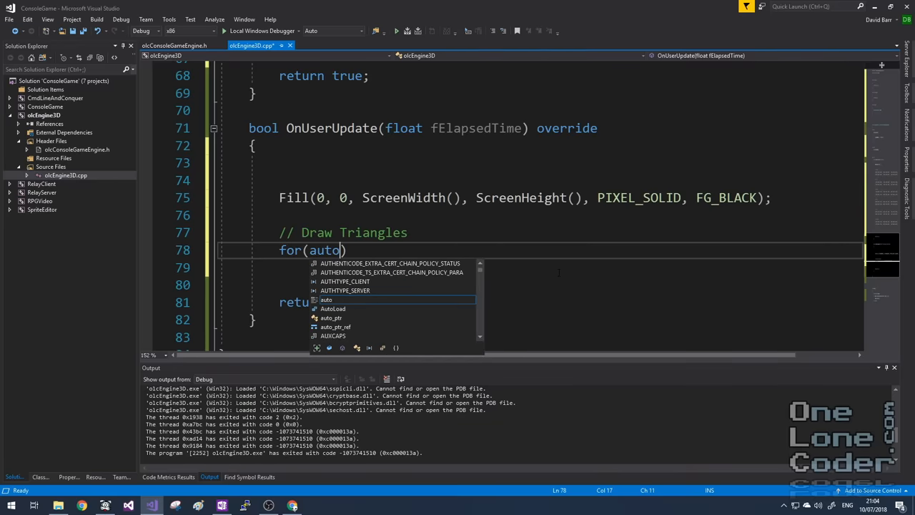
text(tri)
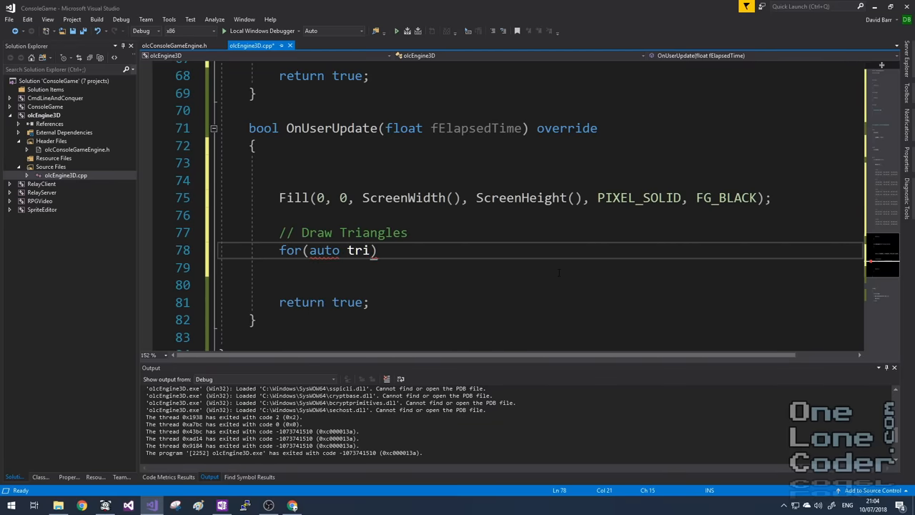
text(:)
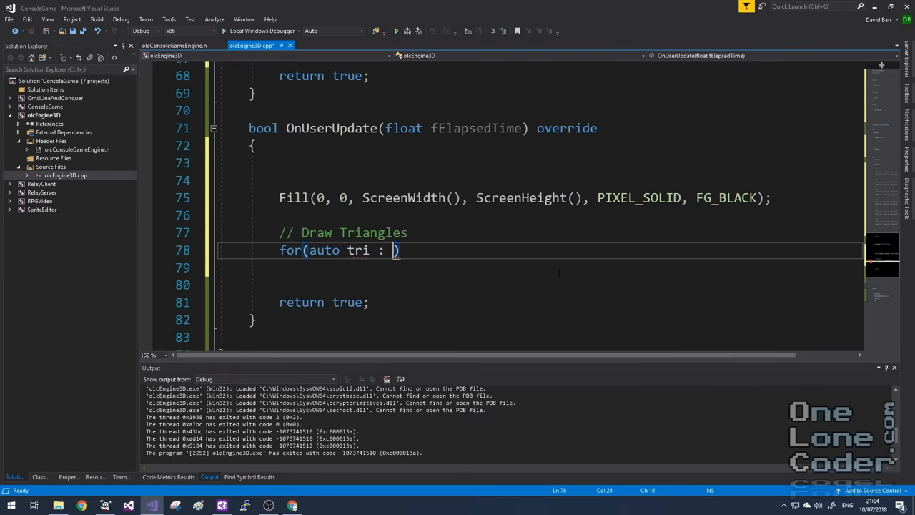
text(meshCube)
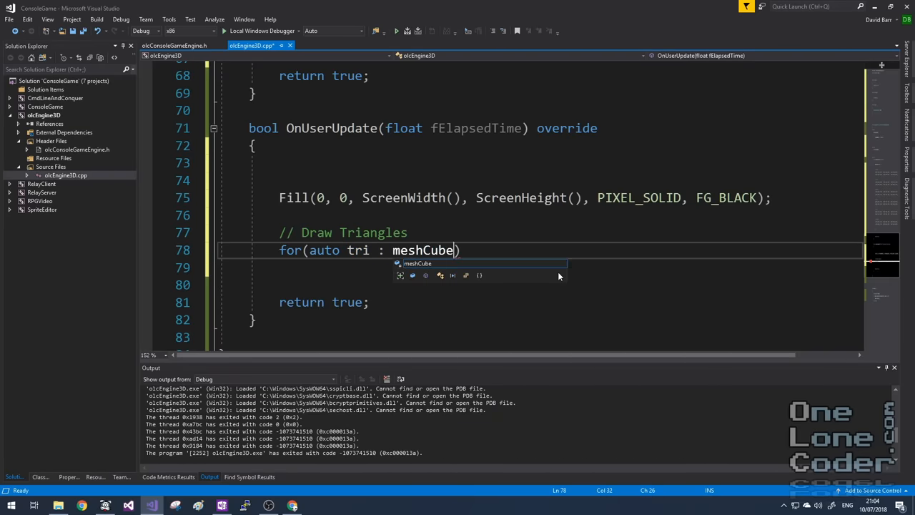
text(.tris)
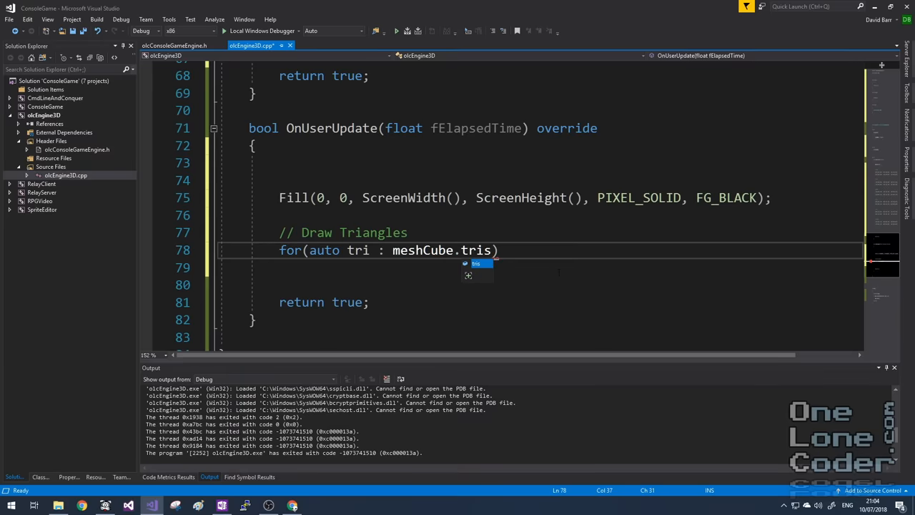